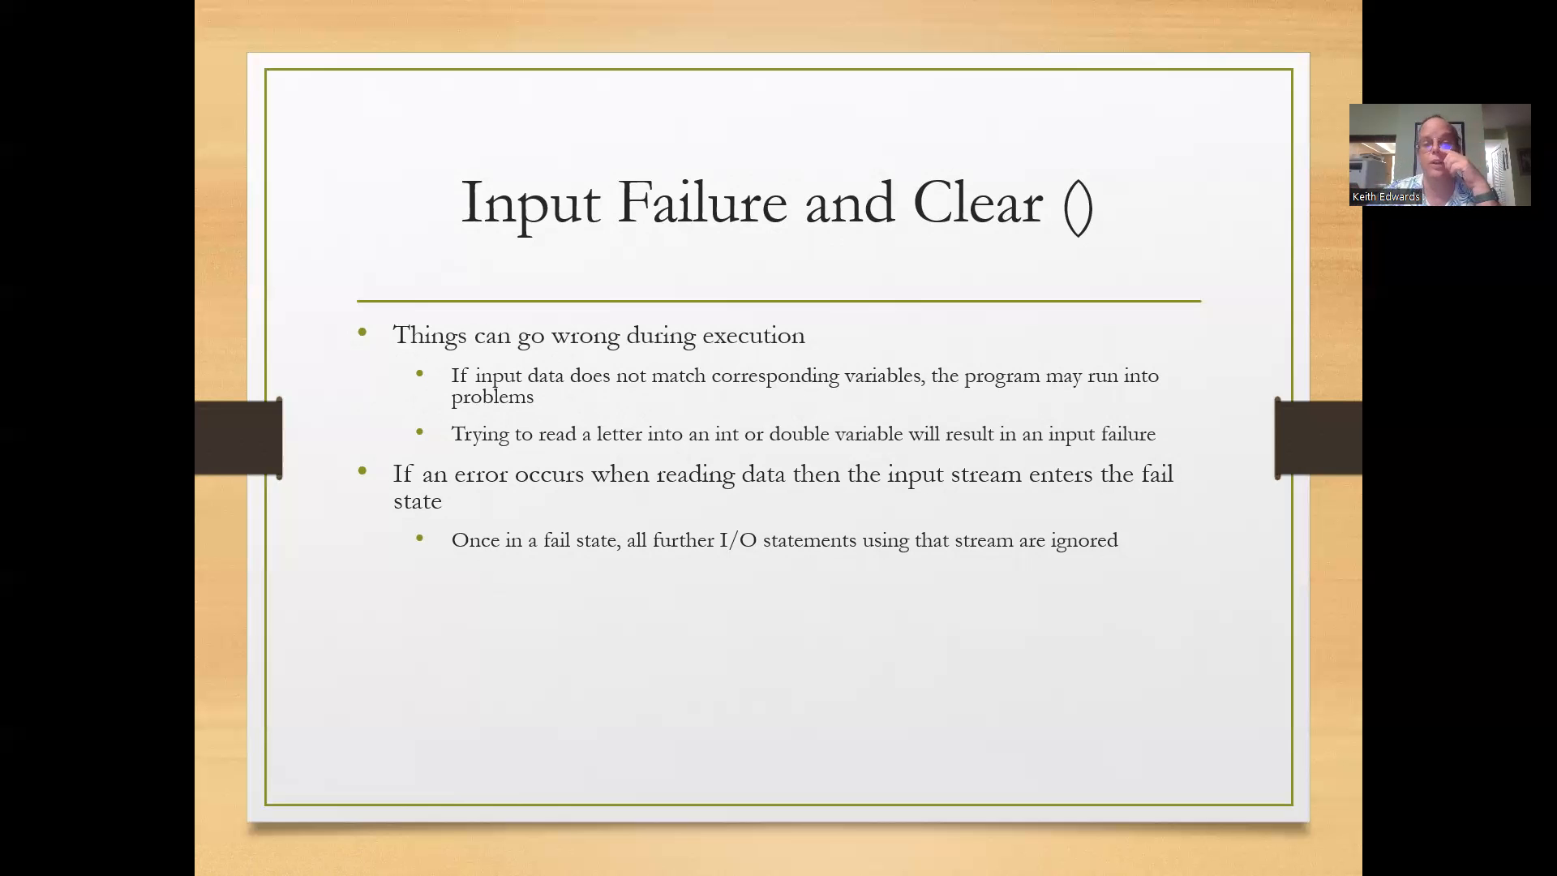
{"action": "mouse_move", "coordinate": [647, 516]}
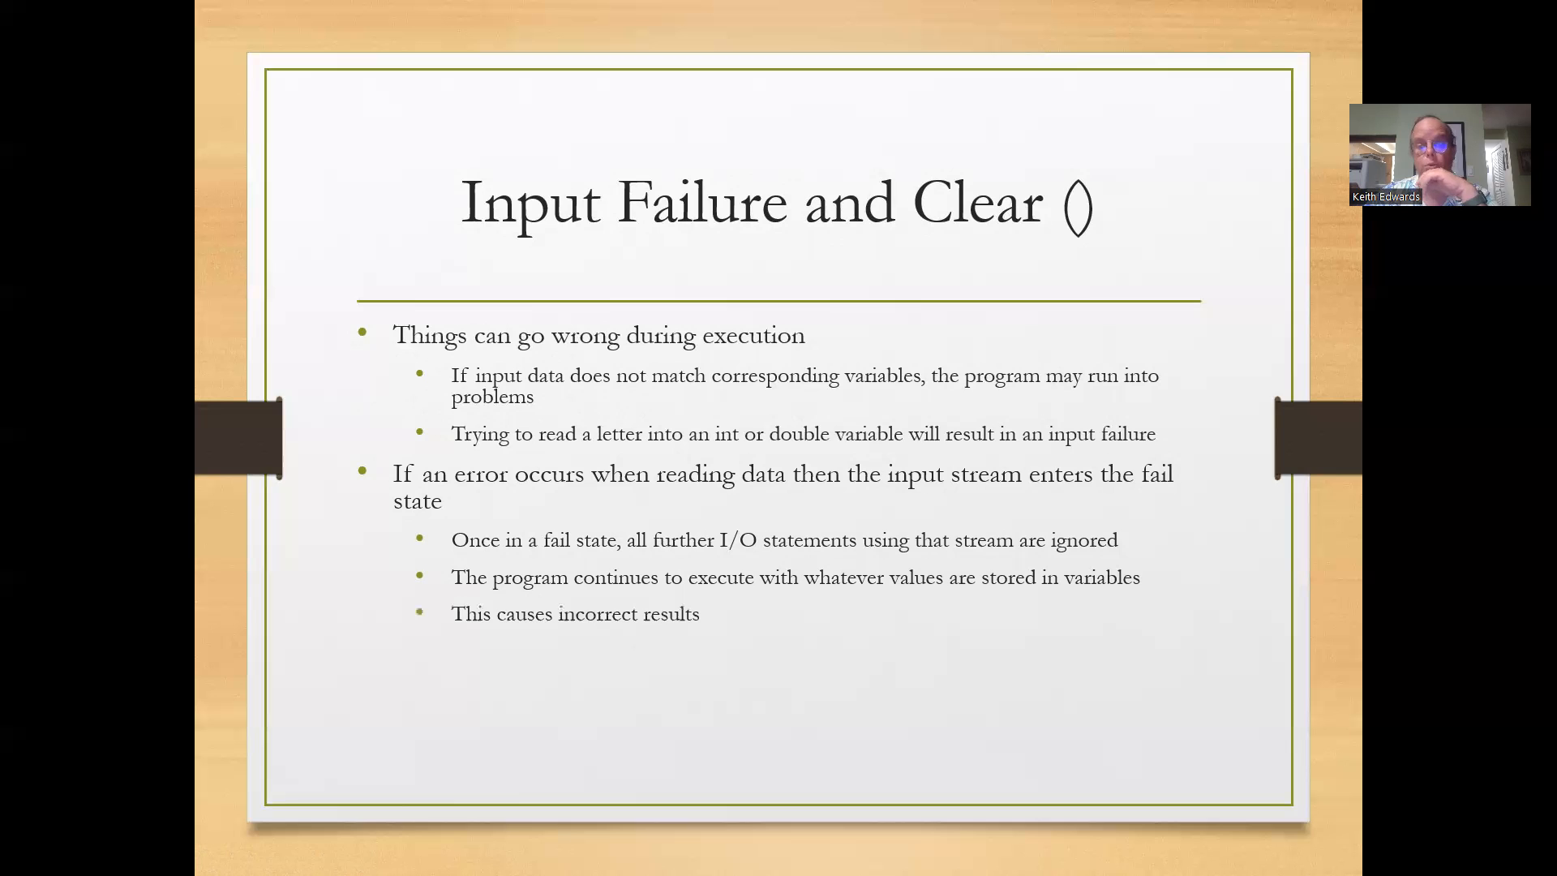
Advance past the input-failure slide to the 'Input & Output So Far' slide.
{"action": "key", "text": "Right"}
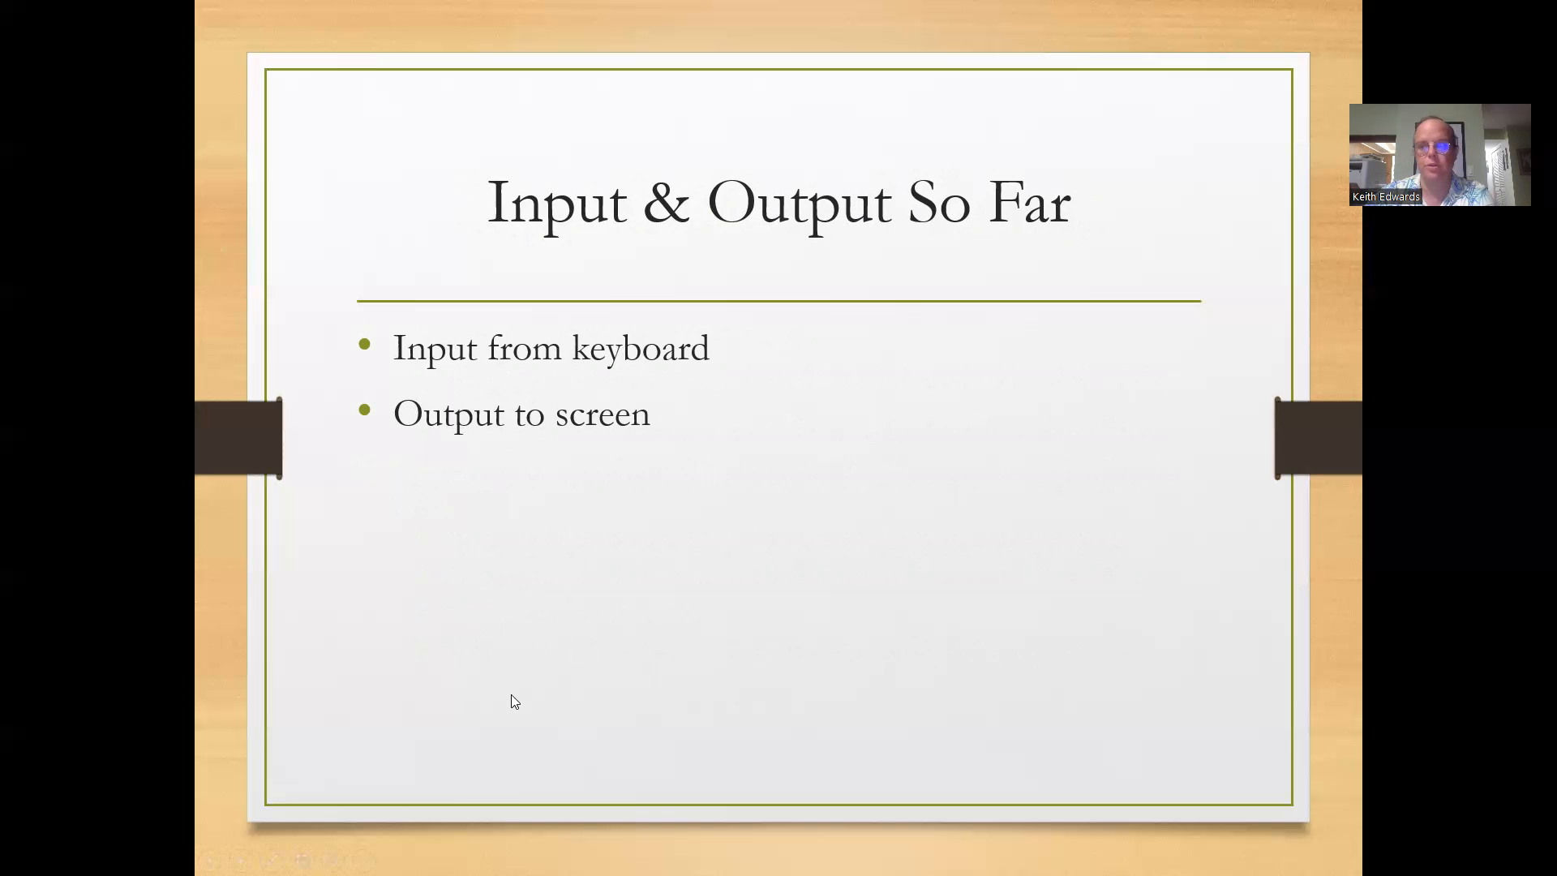
{"action": "mouse_move", "coordinate": [571, 539]}
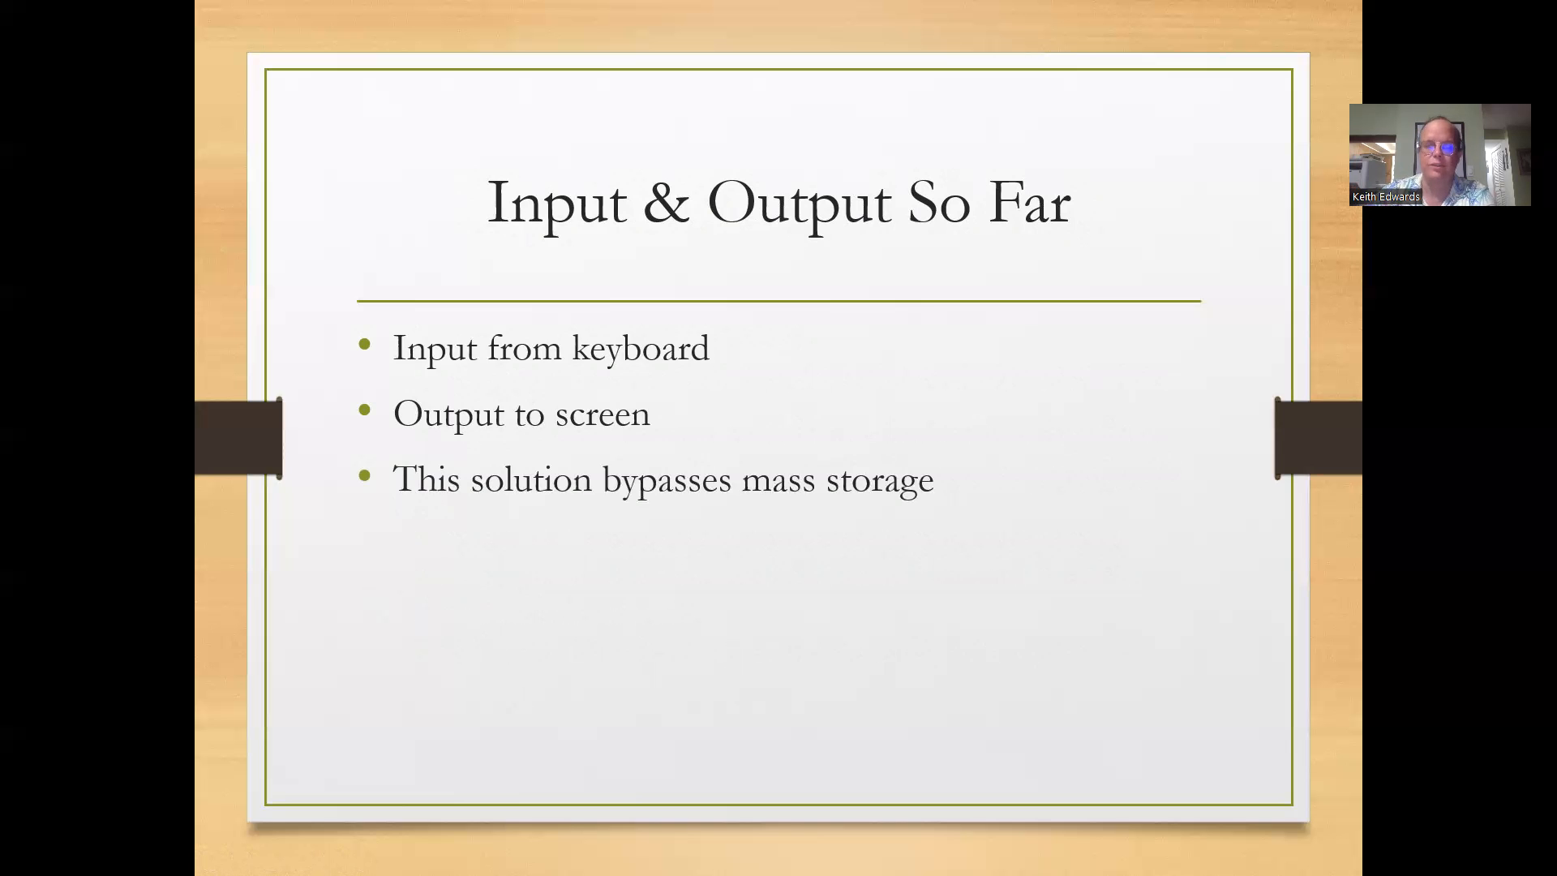
{"action": "mouse_move", "coordinate": [751, 545]}
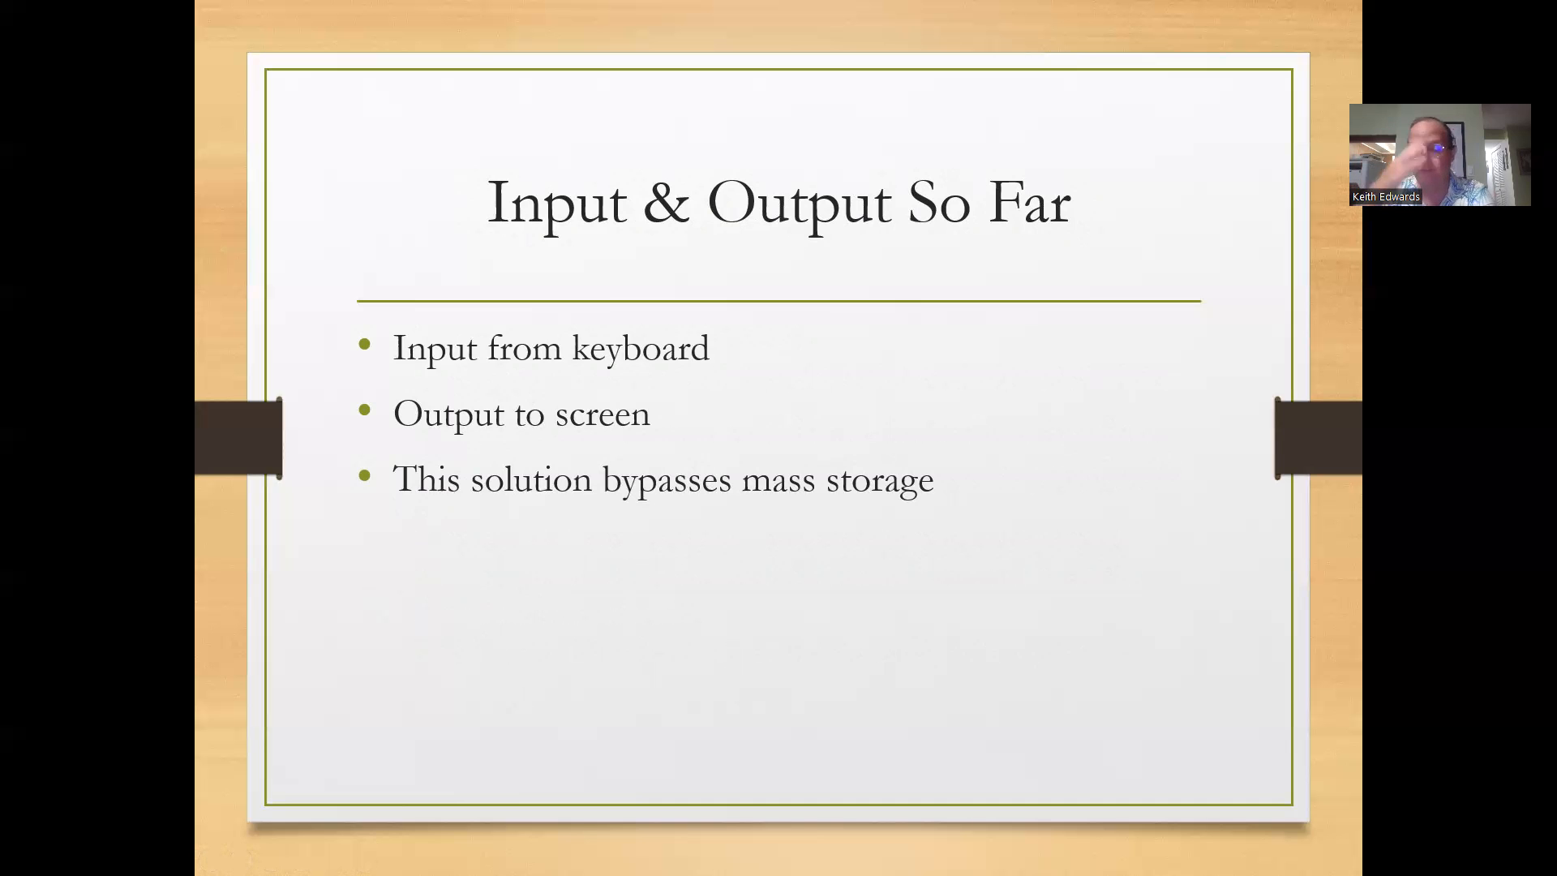
{"action": "mouse_move", "coordinate": [747, 602]}
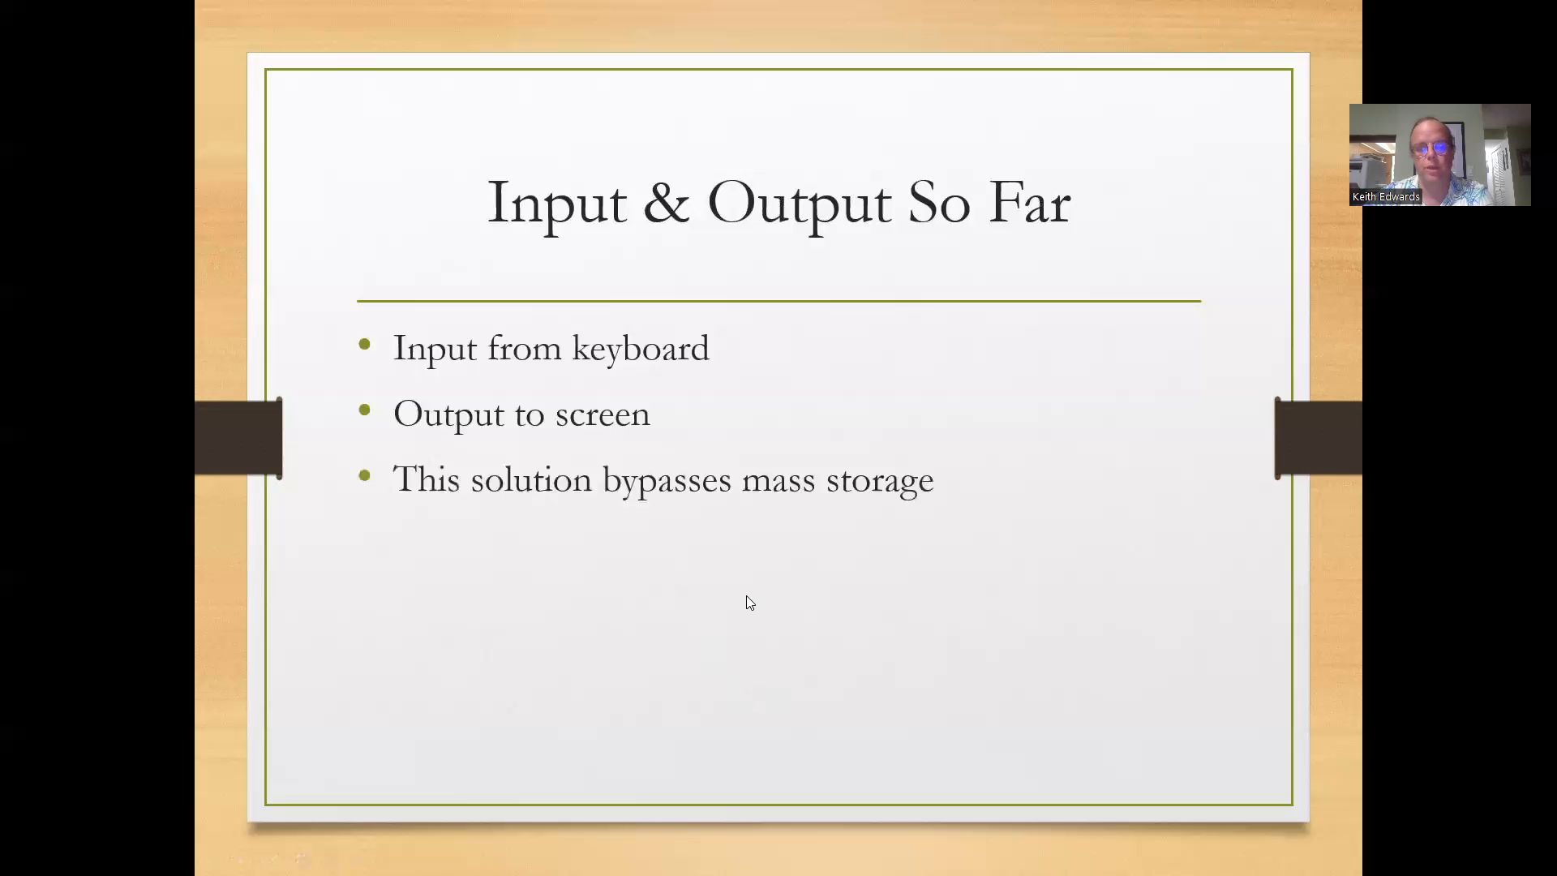
Reveal the Problems point: non-persistent data and limited RAM capacity.
{"action": "key", "text": "Right"}
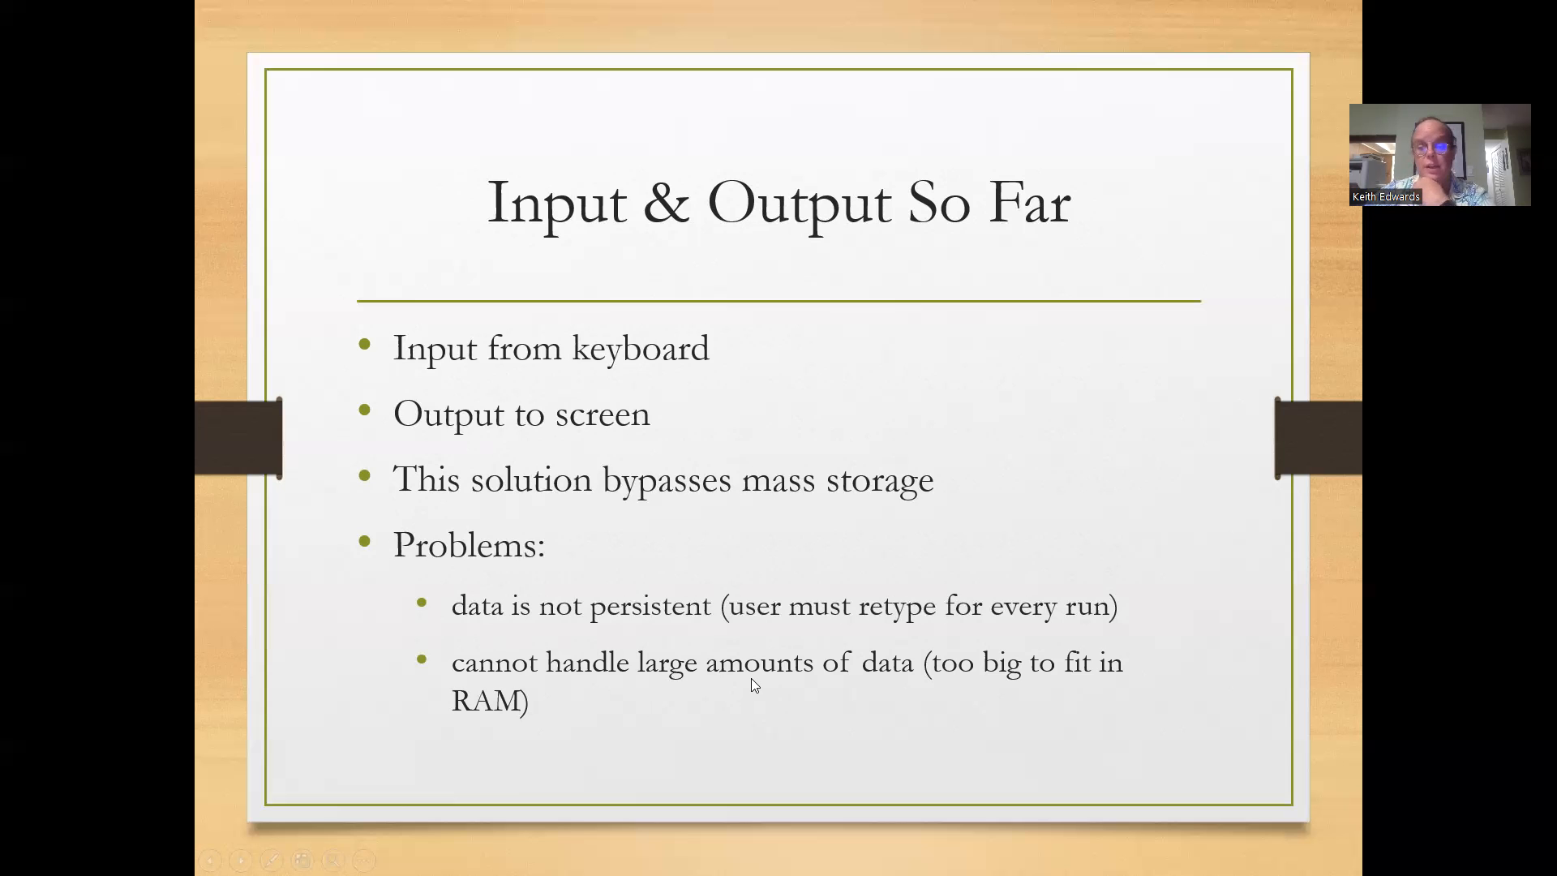
{"action": "mouse_move", "coordinate": [928, 812]}
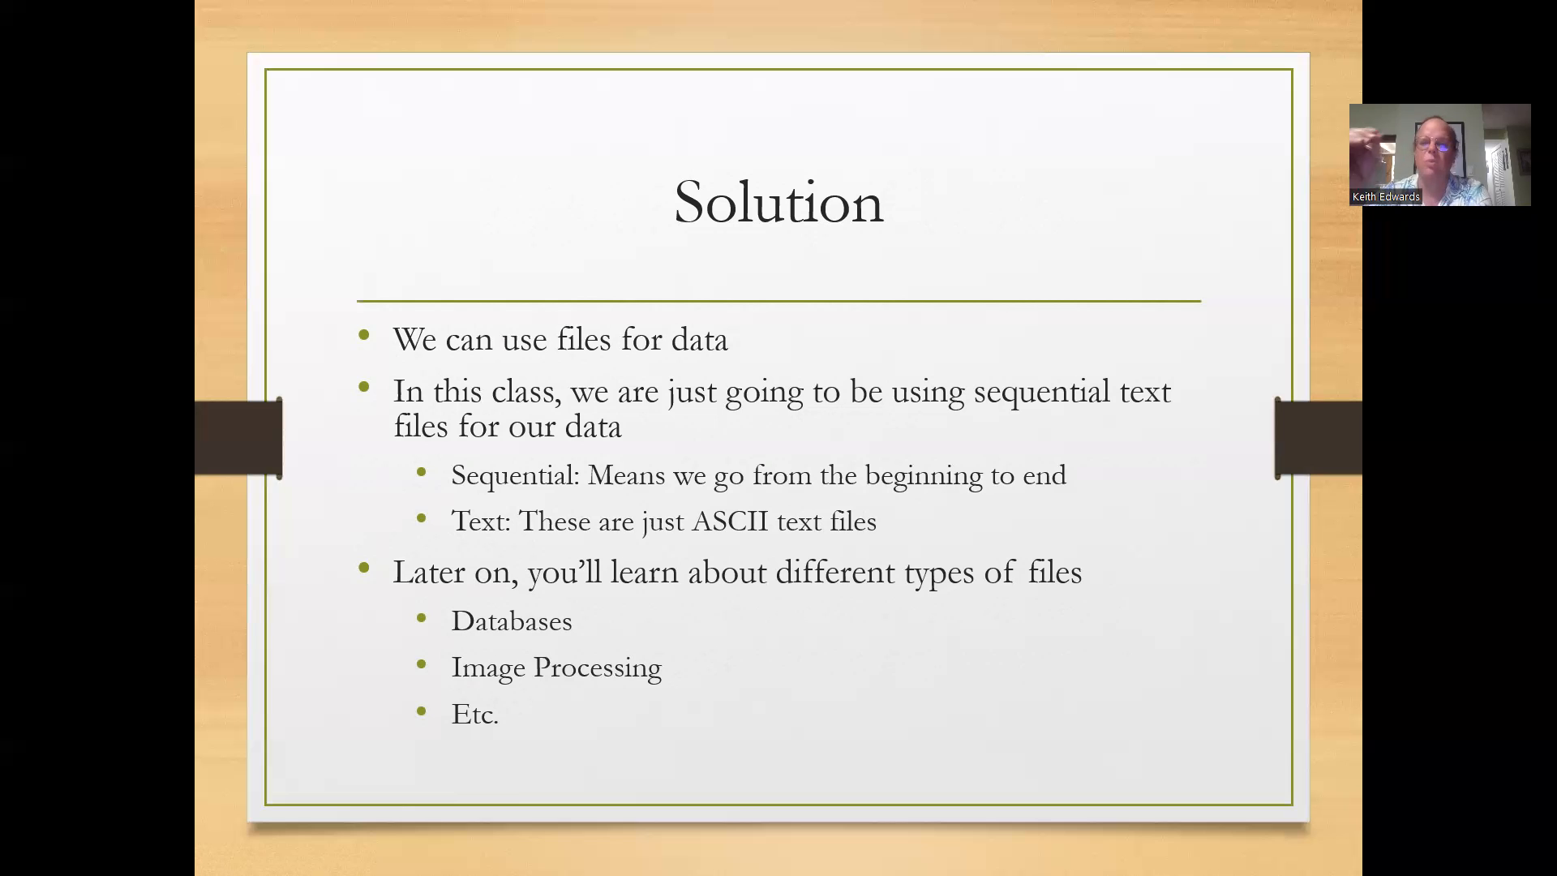
Advance past the sequential text files slide to 'Don't we need a library?'.
{"action": "key", "text": "Right"}
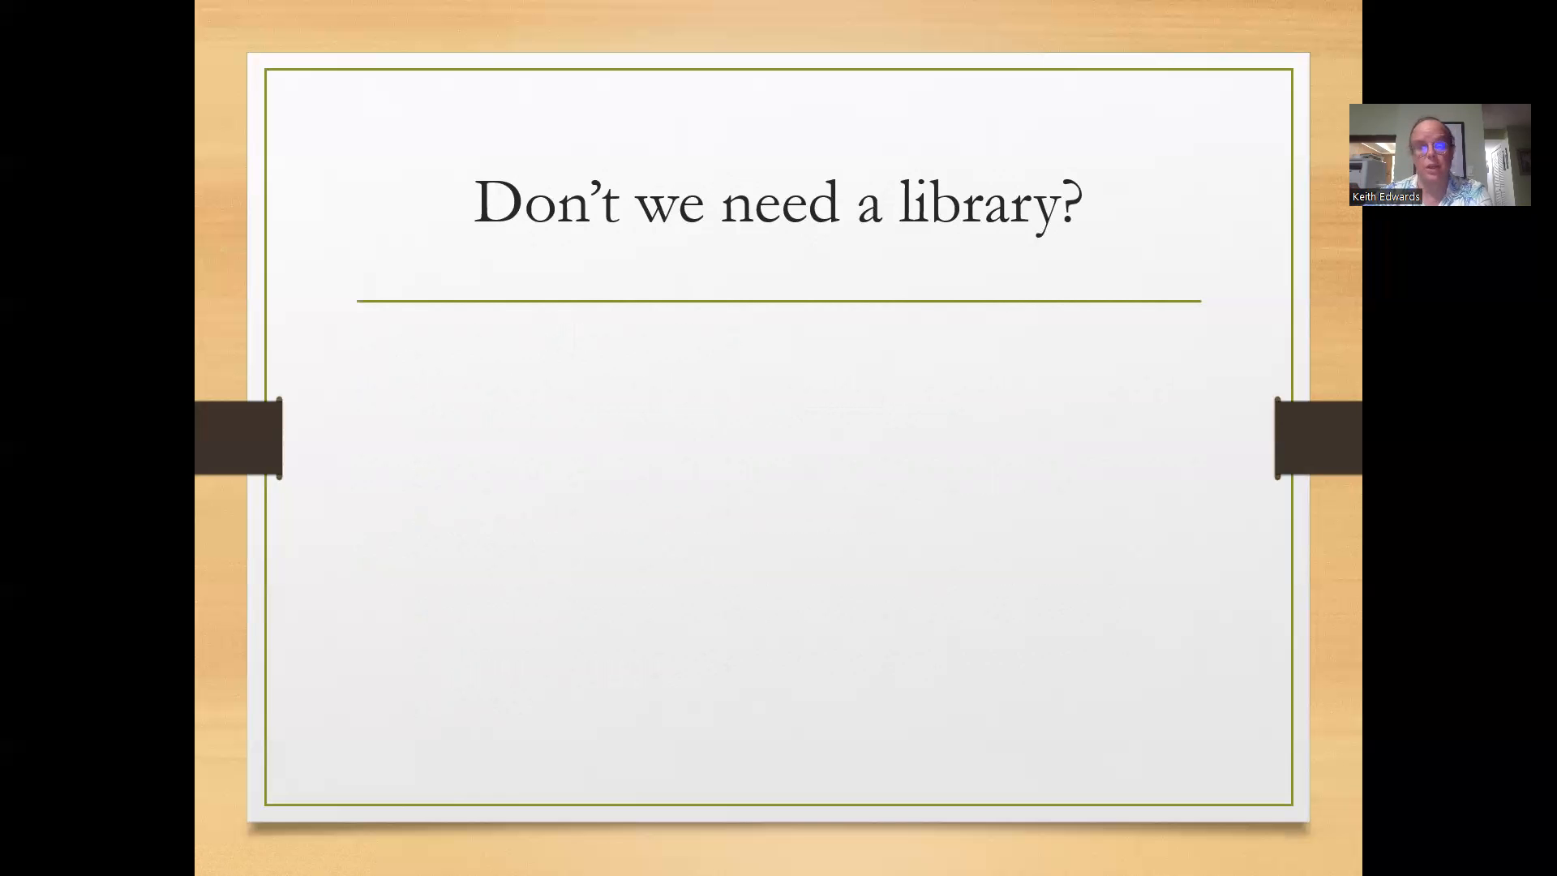
Reveal the next point on the 'Don't we need a library?' slide.
{"action": "key", "text": "Right"}
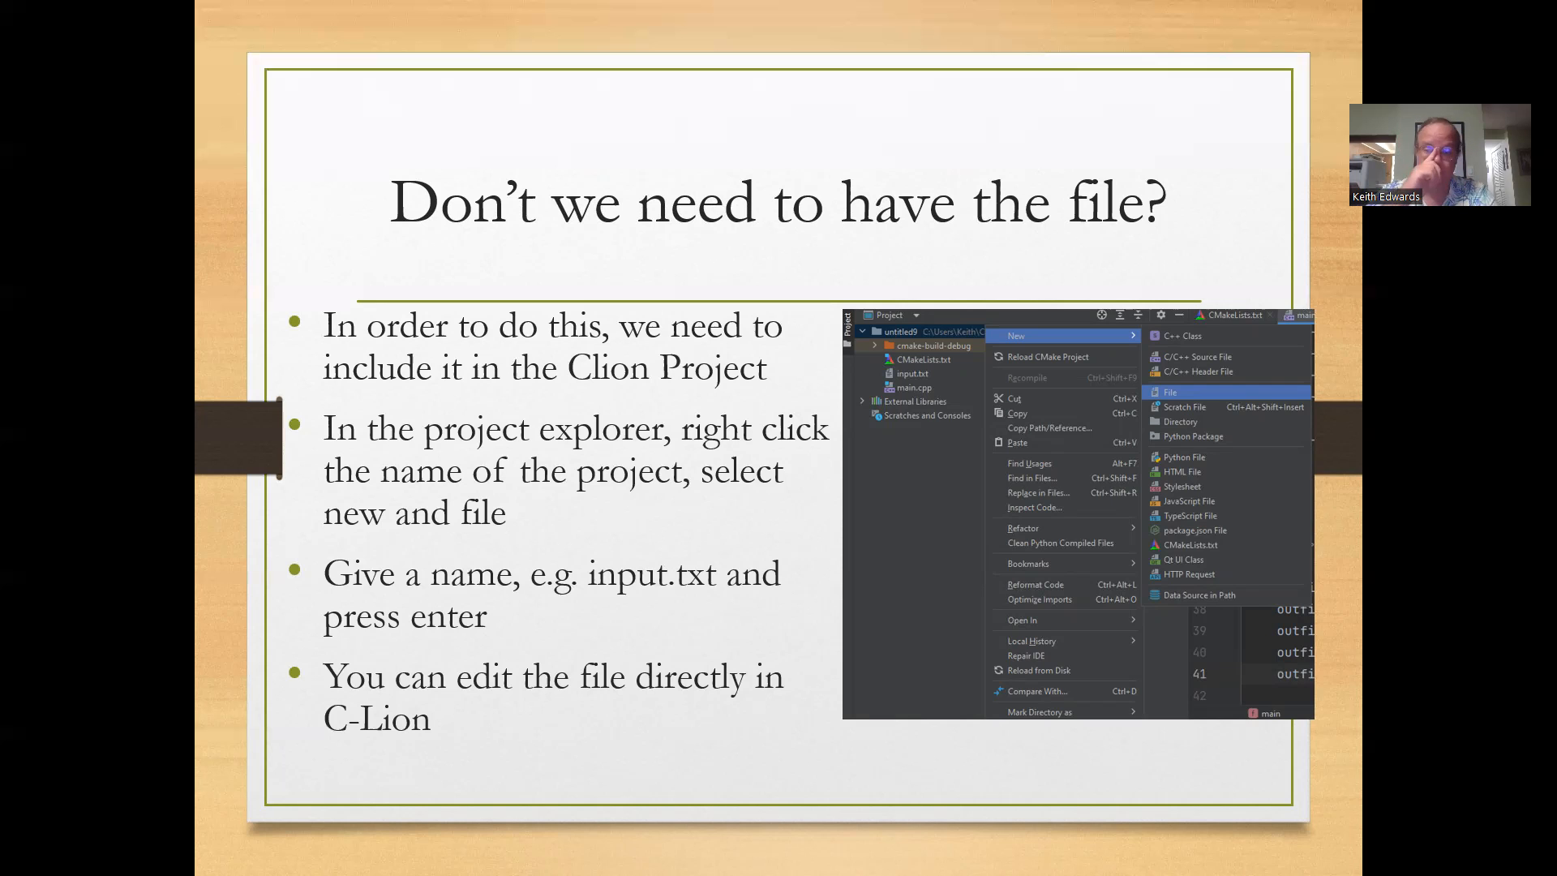
{"action": "mouse_move", "coordinate": [796, 670]}
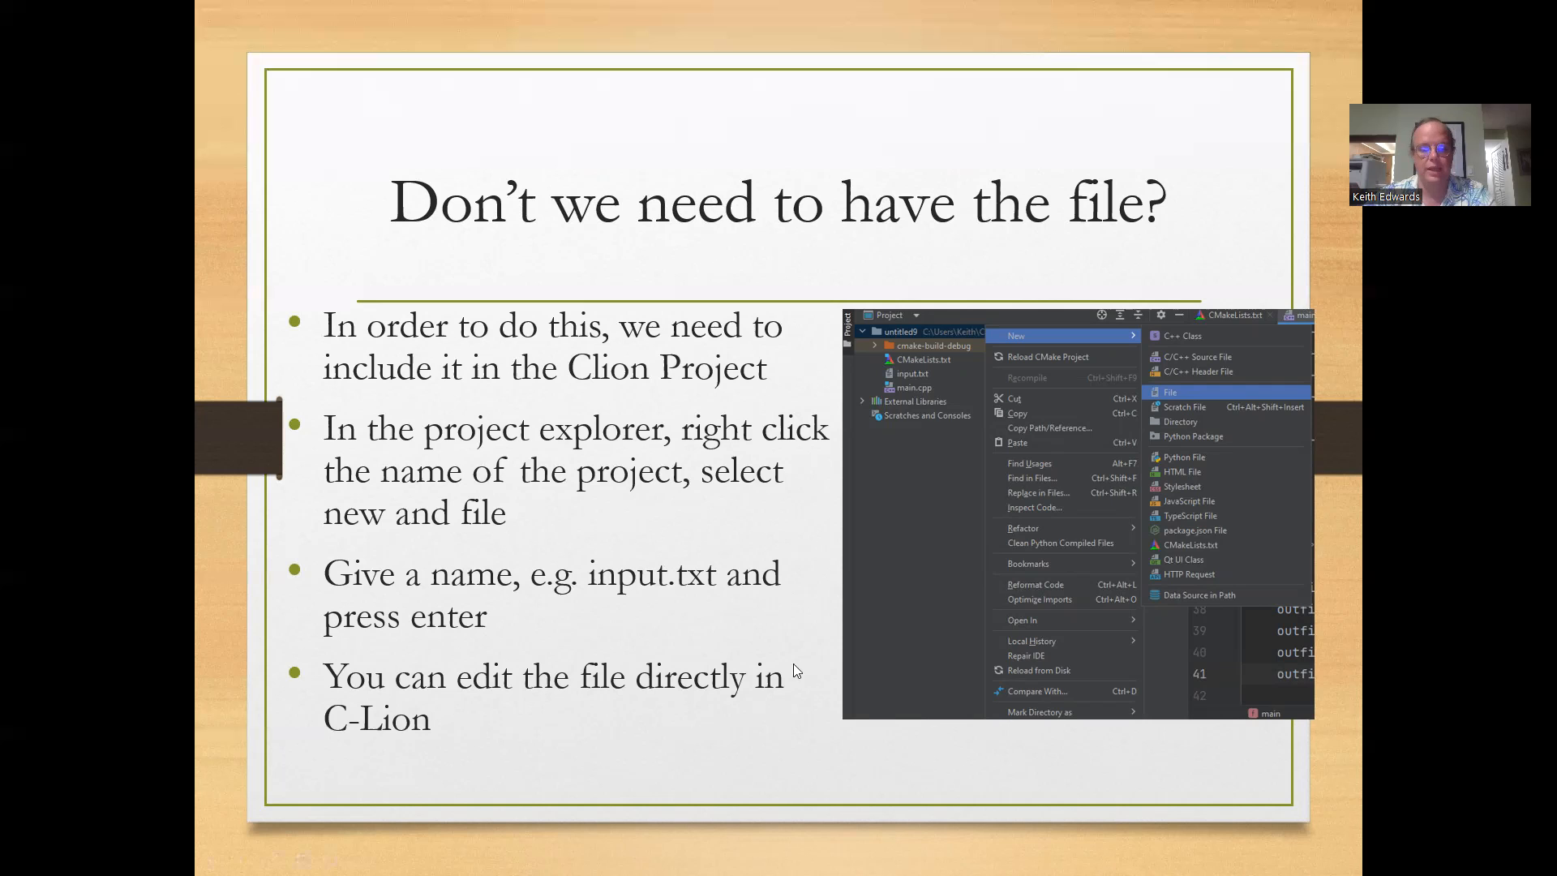
Advance from the CLion input.txt slide to the 'Input File Process' slide.
{"action": "key", "text": "right"}
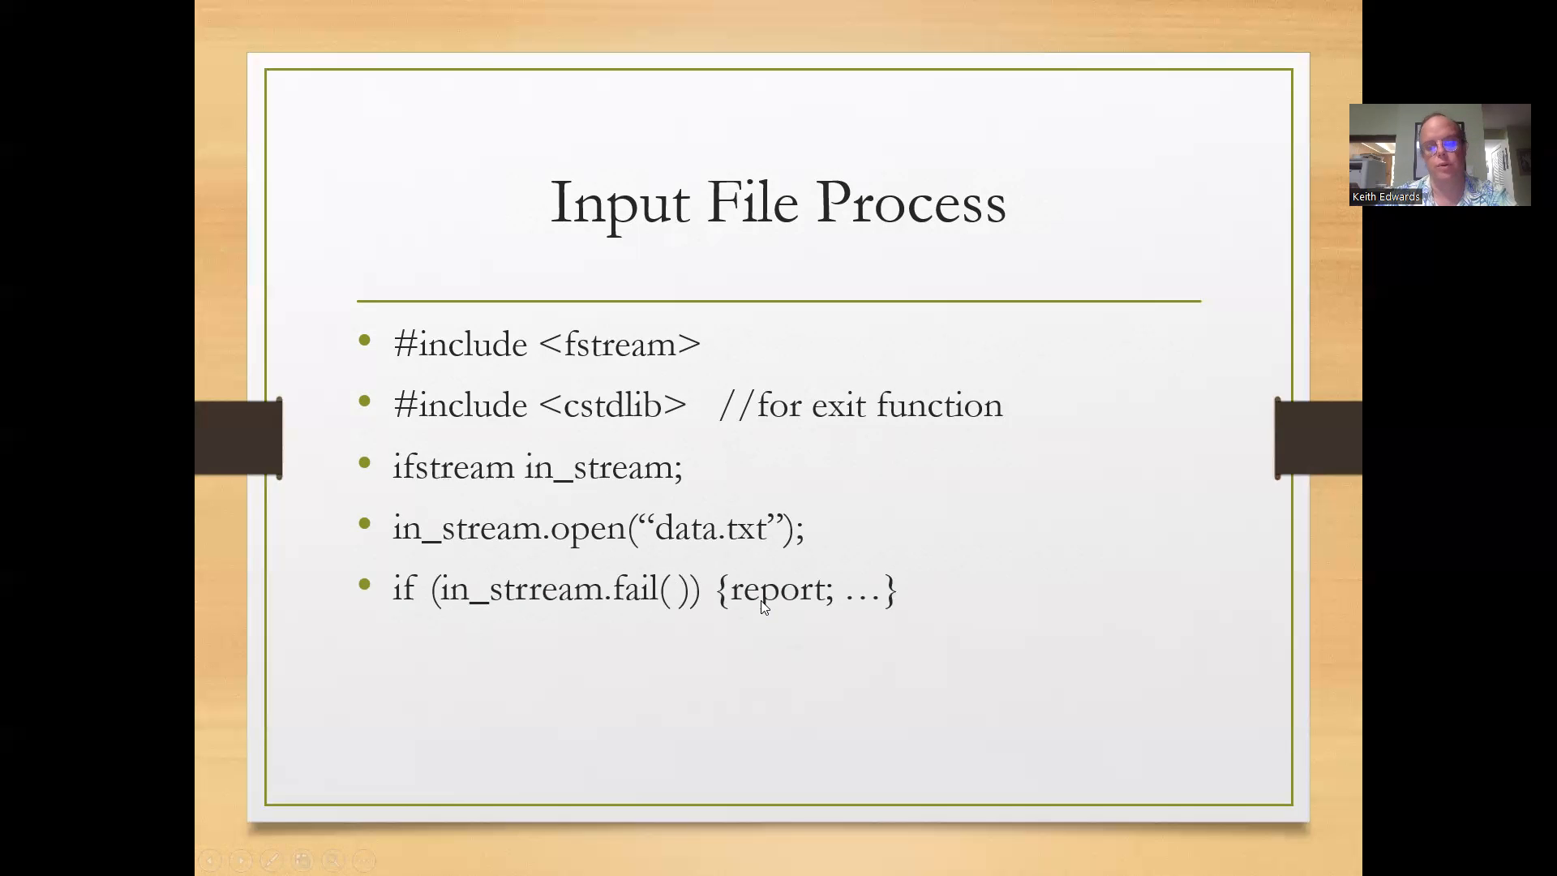
{"action": "mouse_move", "coordinate": [775, 575]}
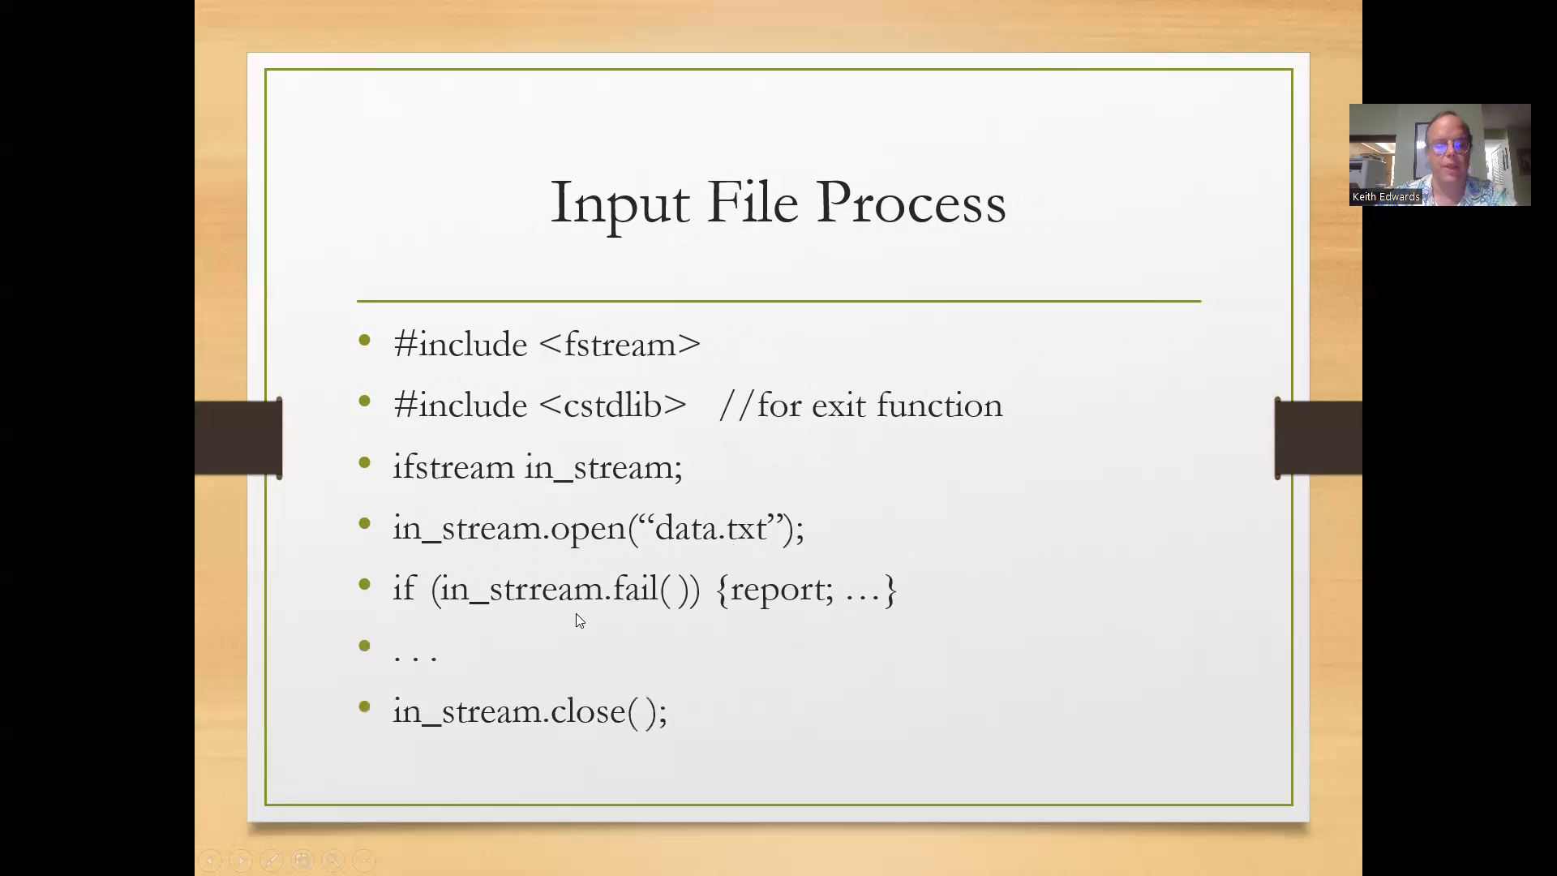
{"action": "mouse_move", "coordinate": [528, 703]}
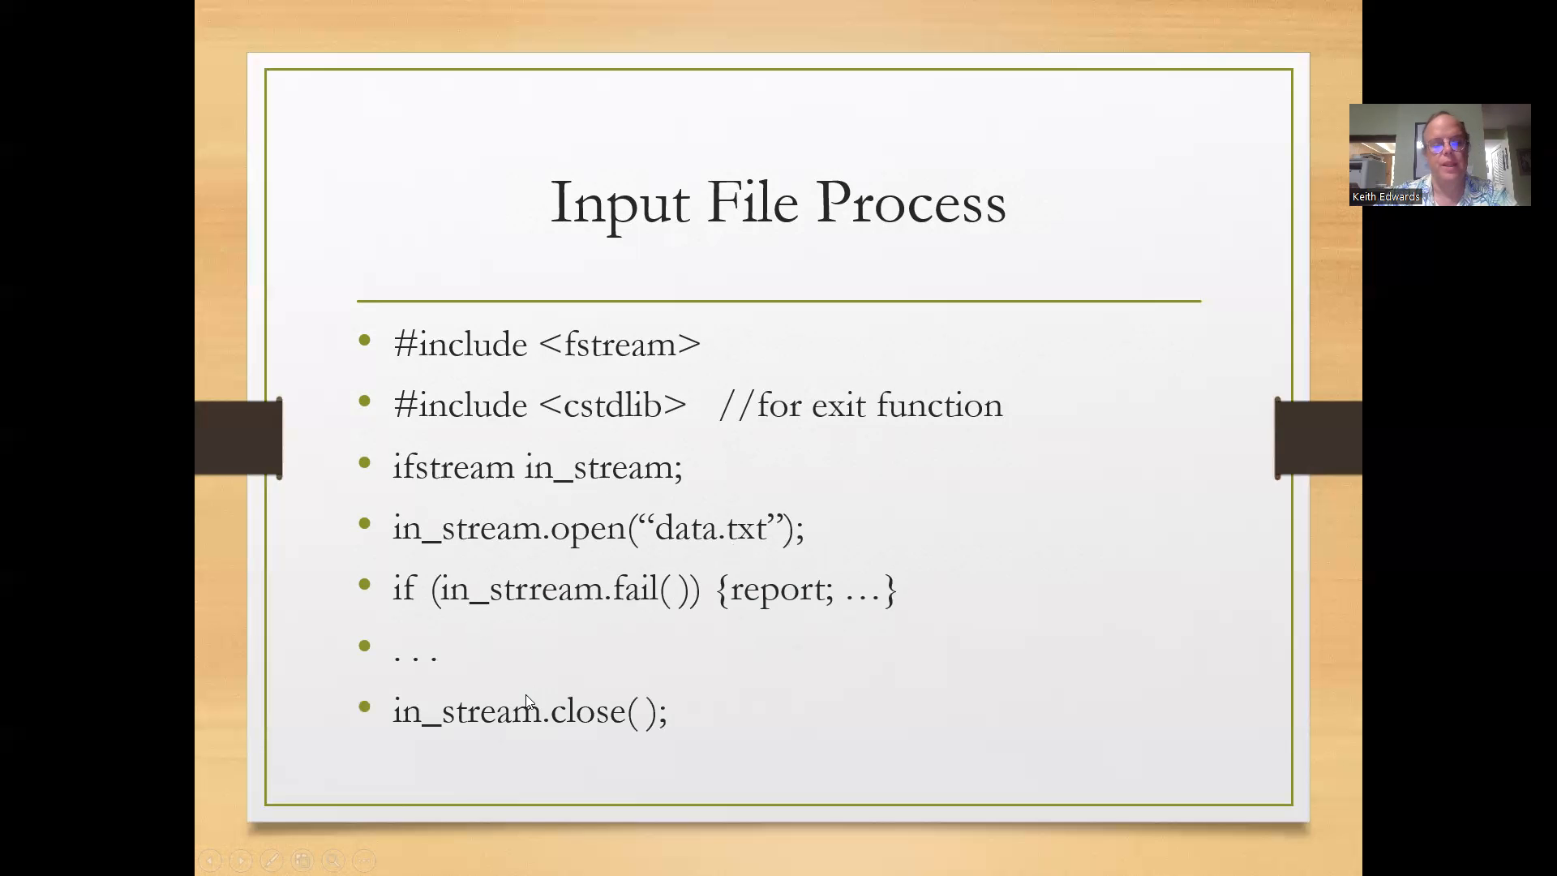
{"action": "mouse_move", "coordinate": [603, 615]}
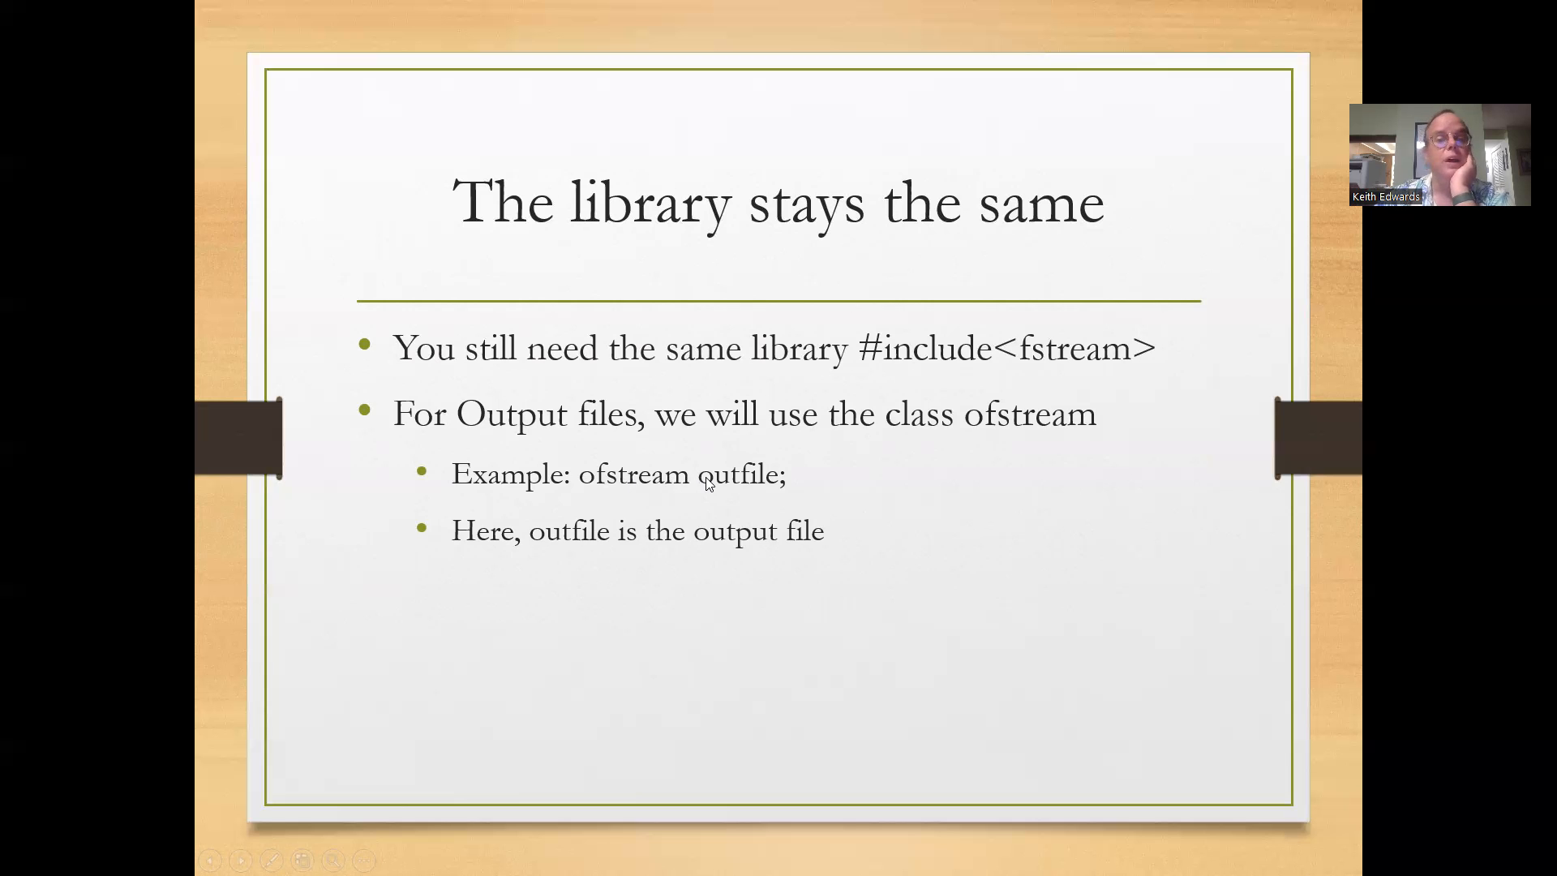
{"action": "mouse_move", "coordinate": [677, 520]}
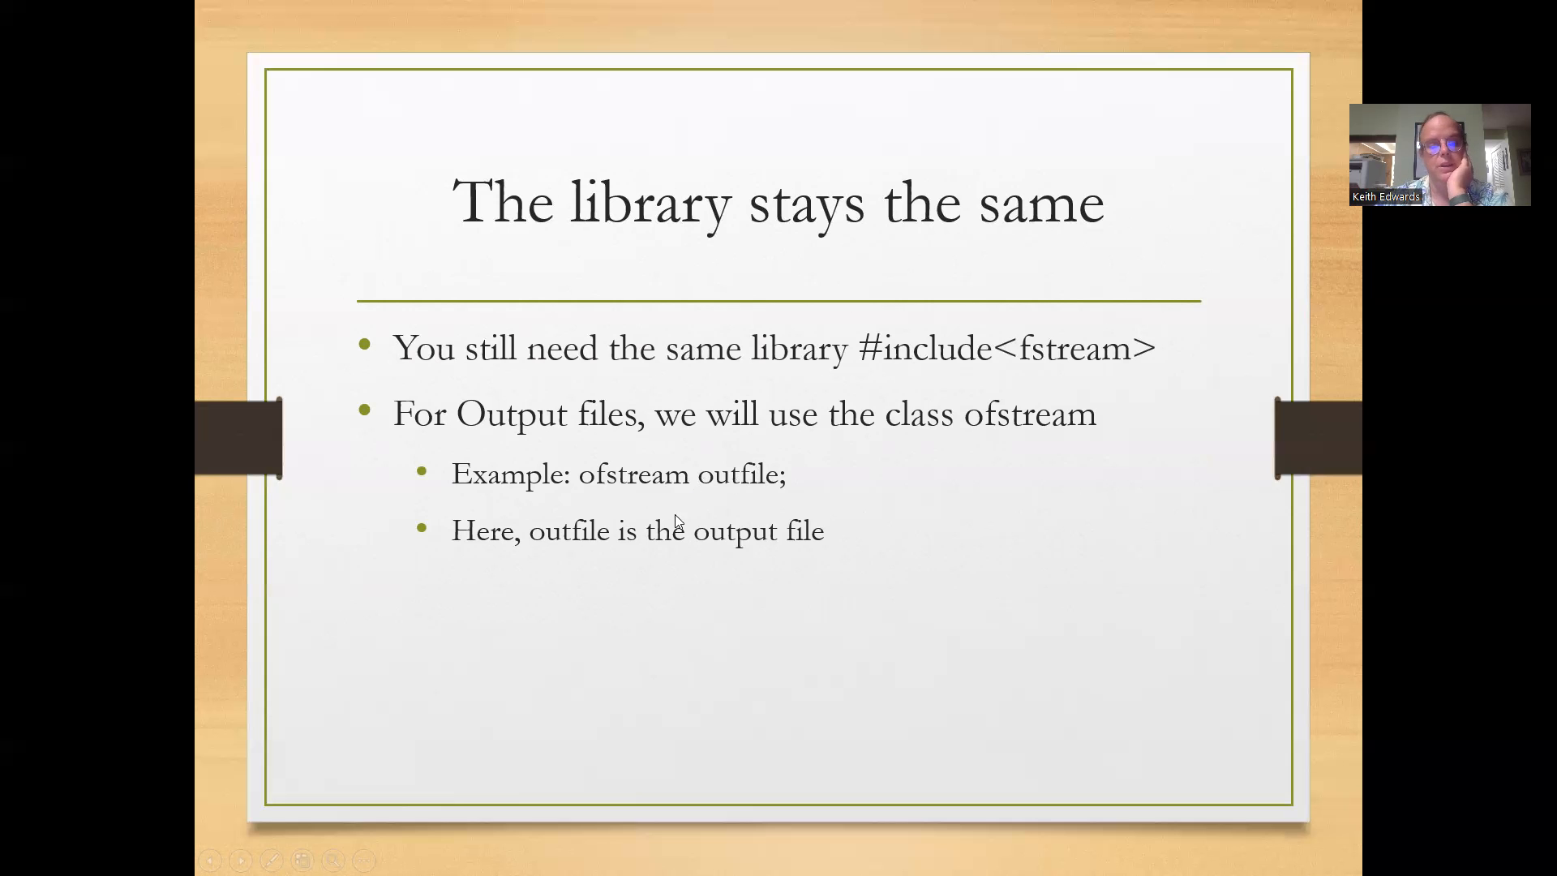
Advance the ofstream library slide toward 'Note: Format is important'.
{"action": "key", "text": "Right"}
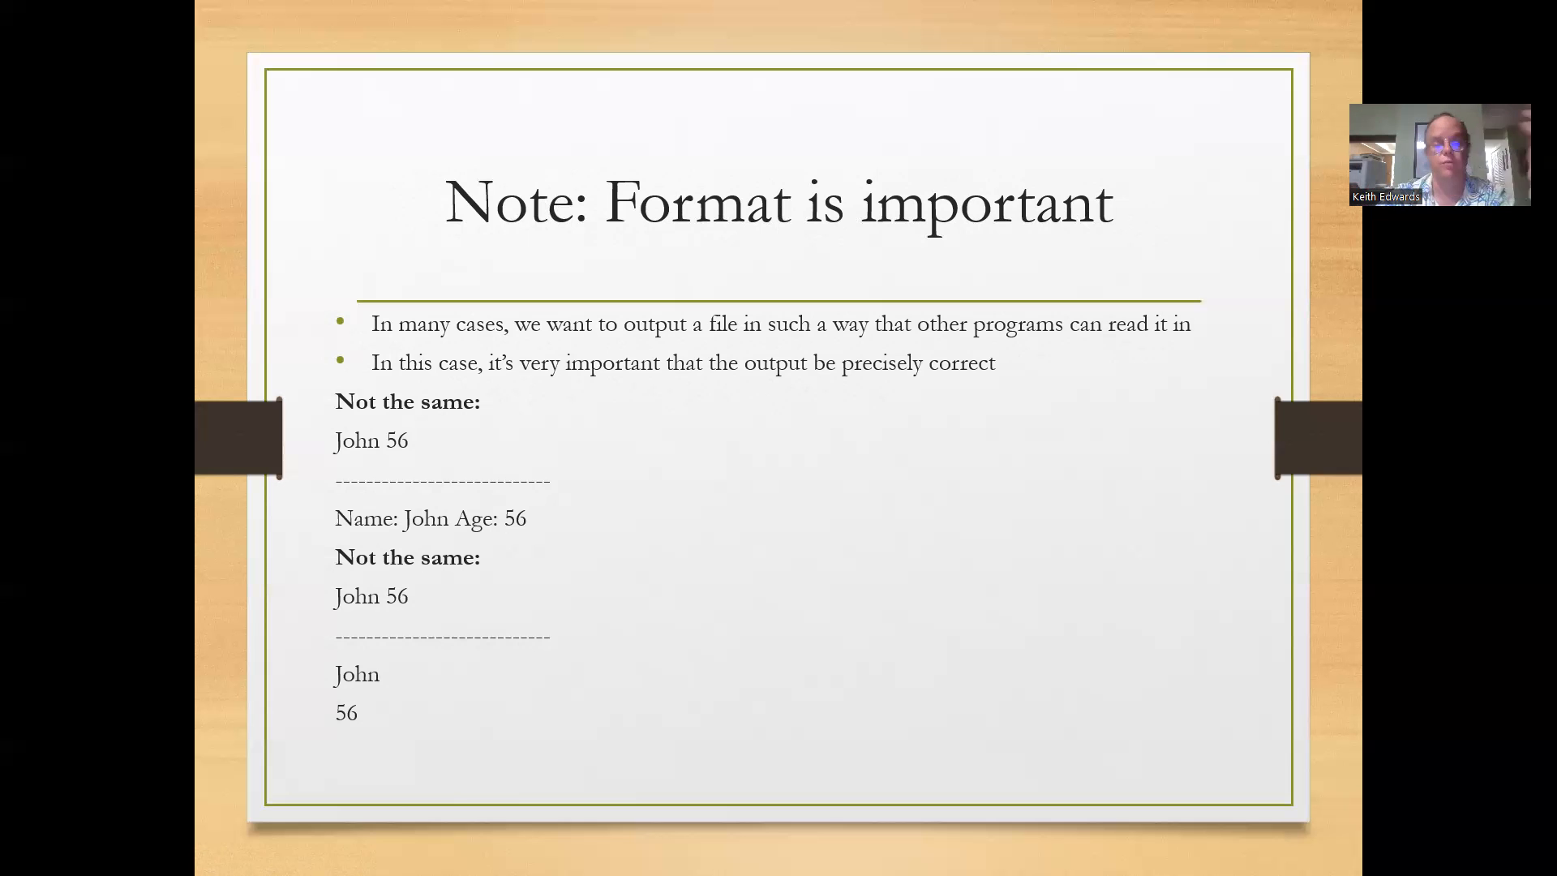
{"action": "mouse_move", "coordinate": [803, 539]}
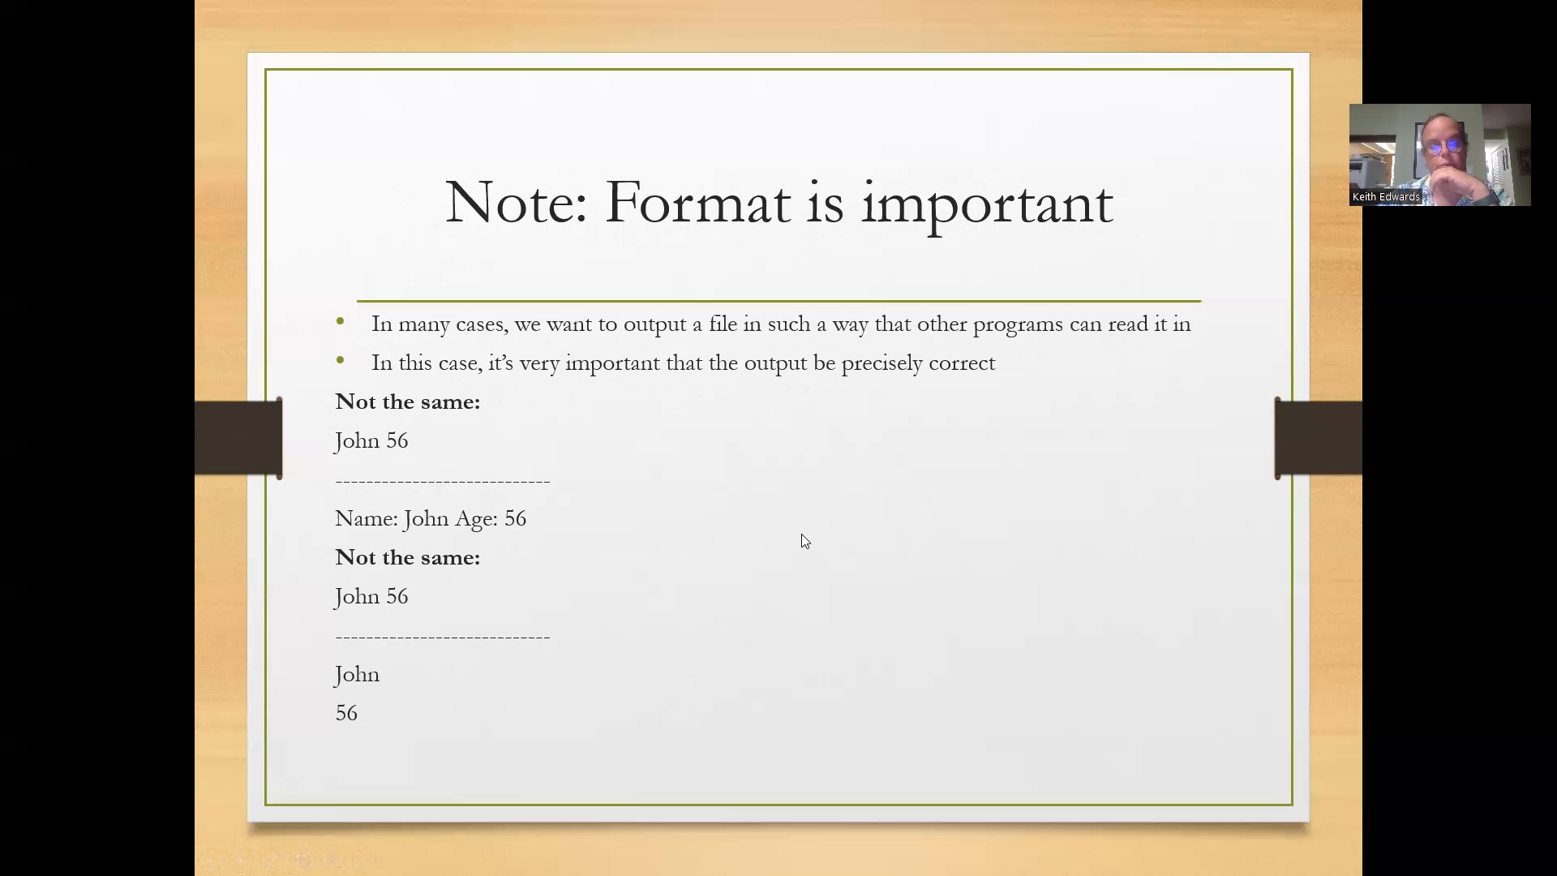